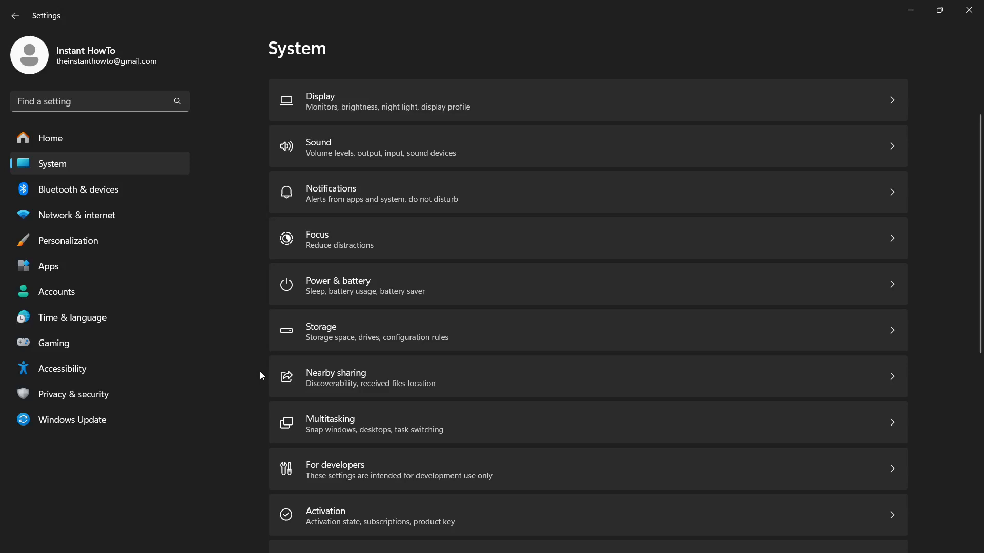
mouse_move(251, 297)
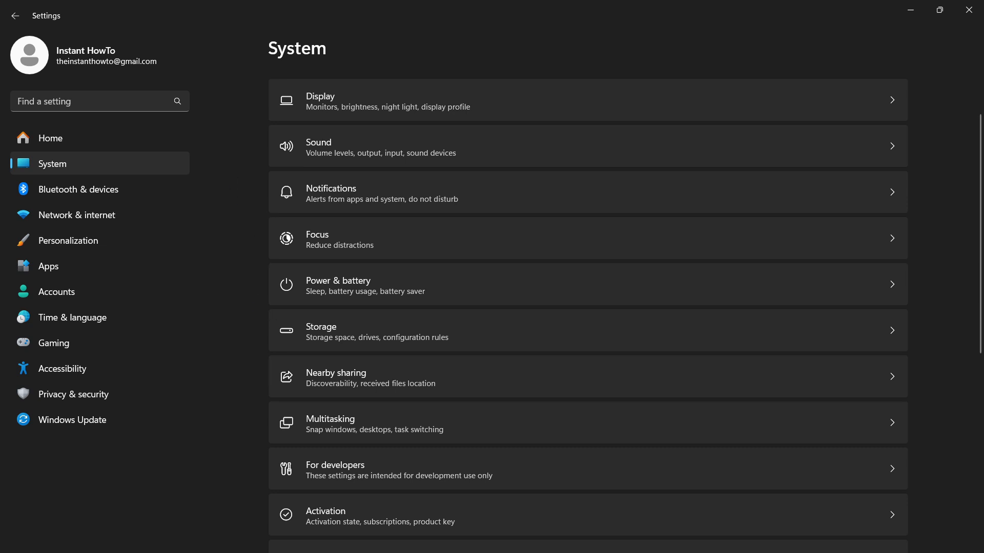
Search for Settings, then go to System > Recovery to show the Reset PC option
click(435, 538)
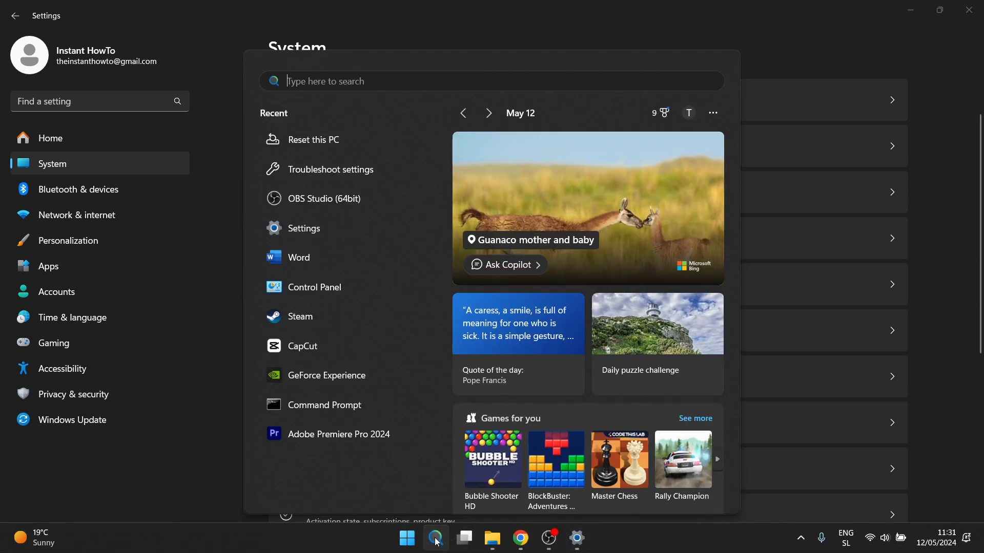
text(settings)
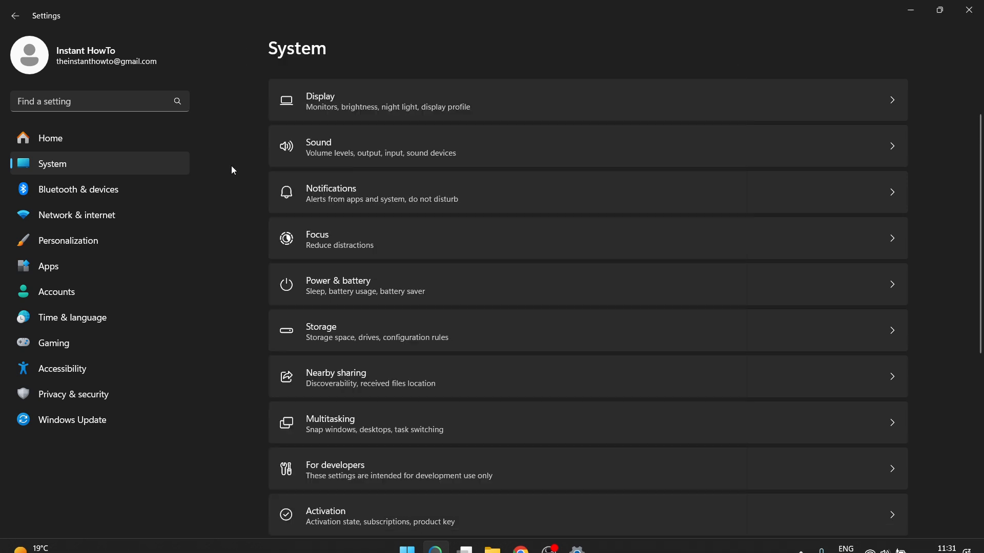
mouse_move(298, 212)
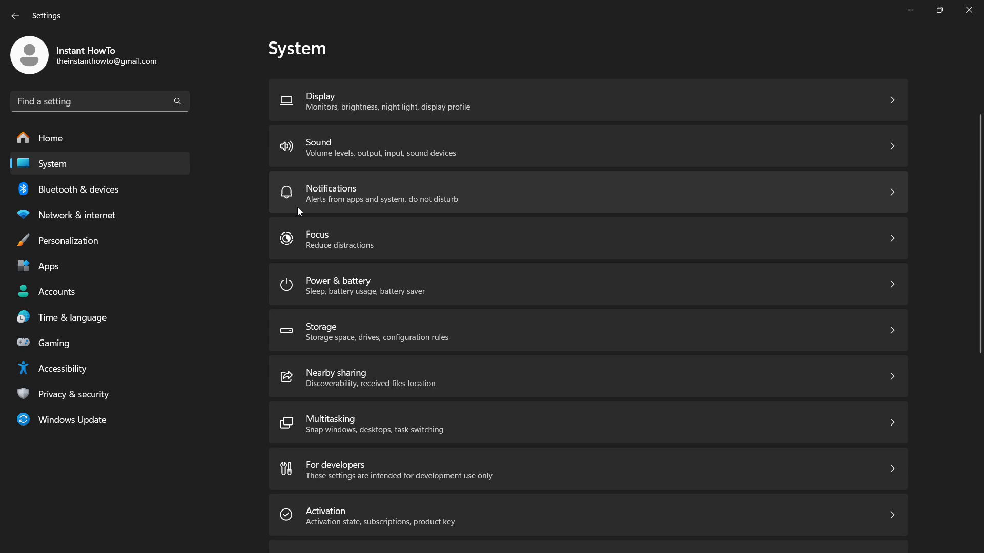
scroll(down, 3)
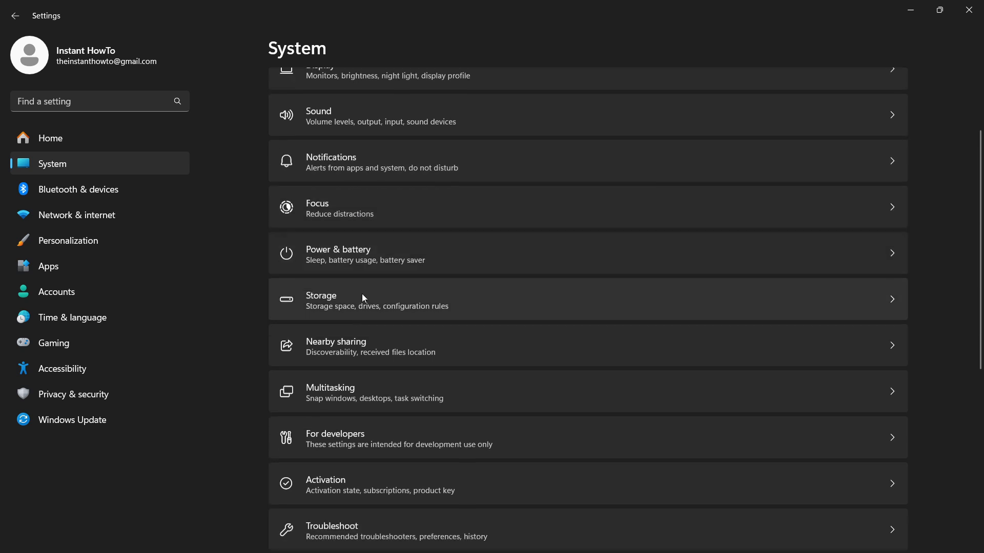
scroll(down, 3)
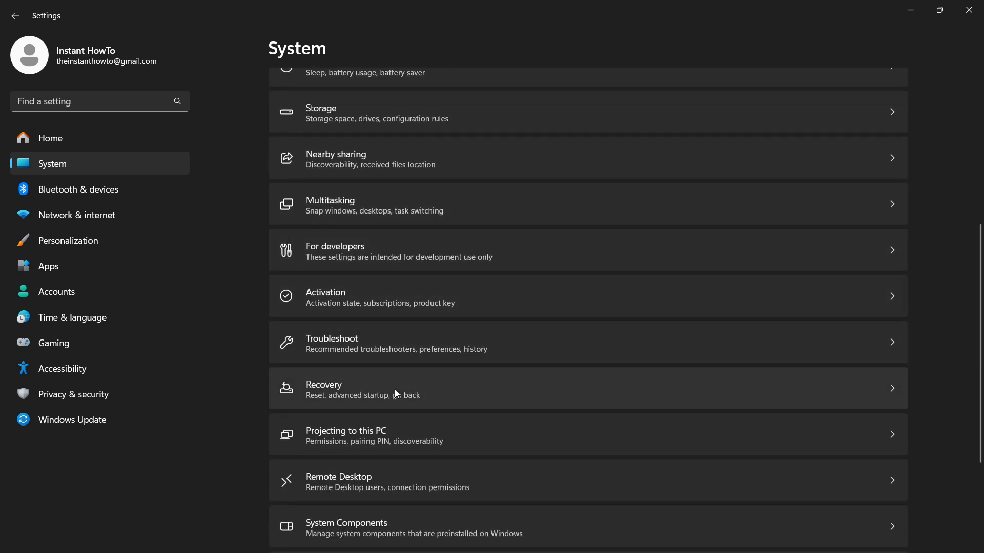
click(399, 388)
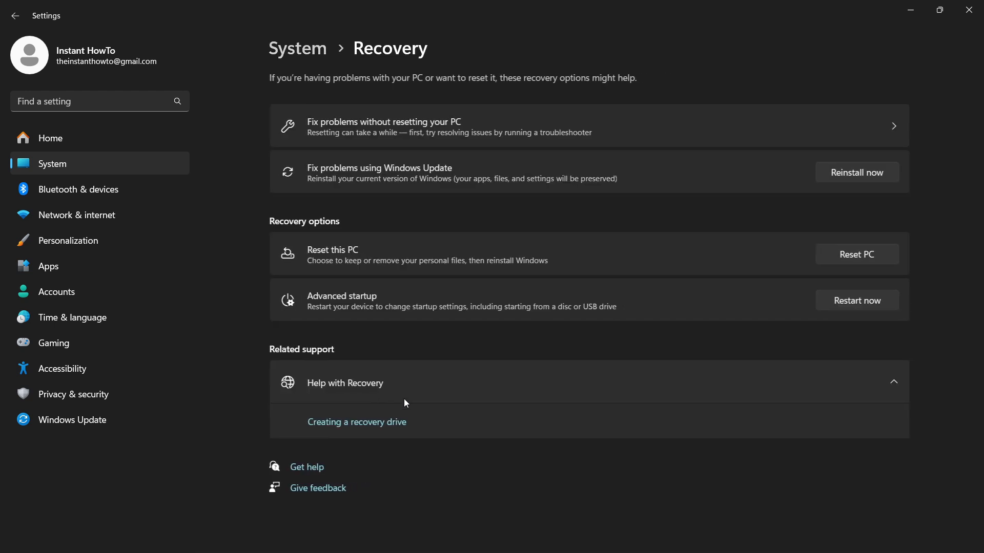
mouse_move(301, 238)
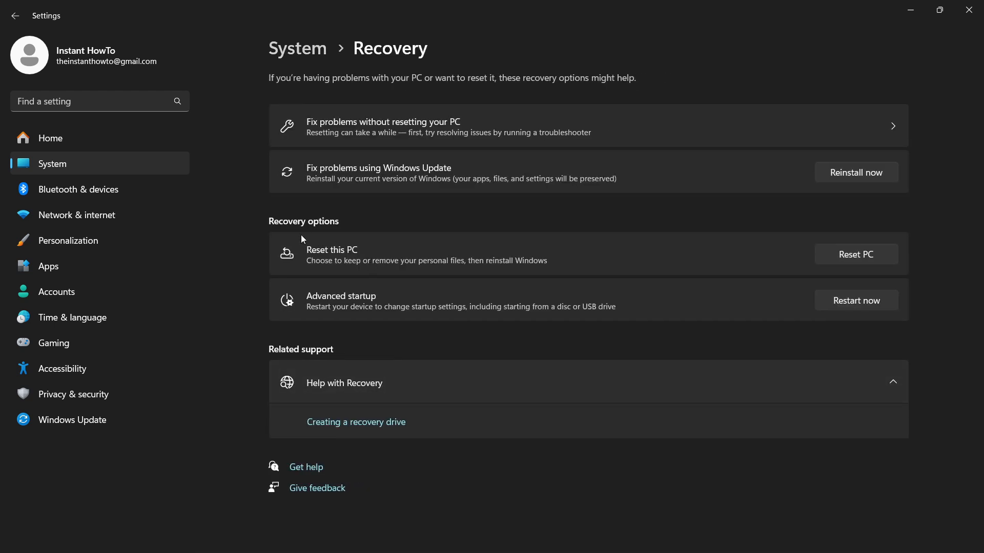
mouse_move(327, 257)
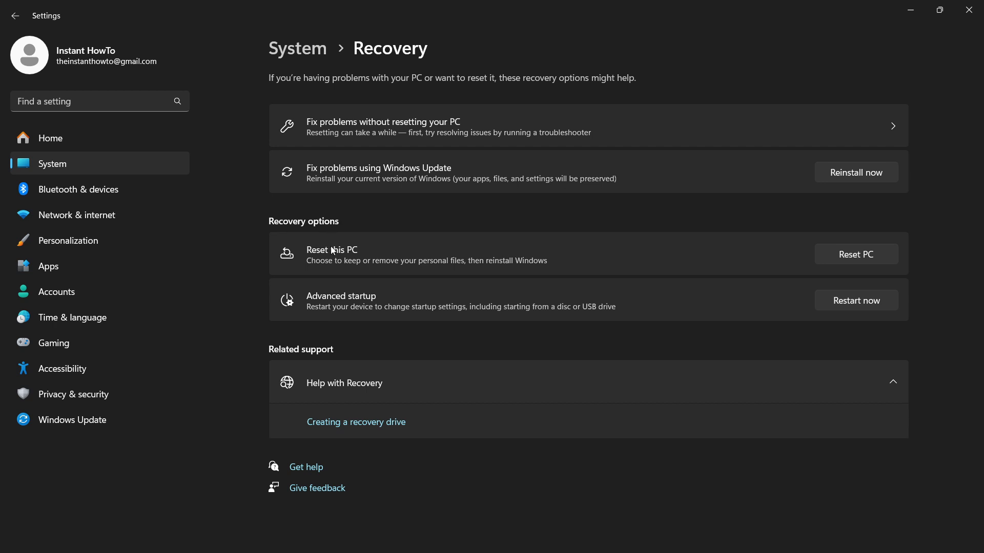
mouse_move(373, 275)
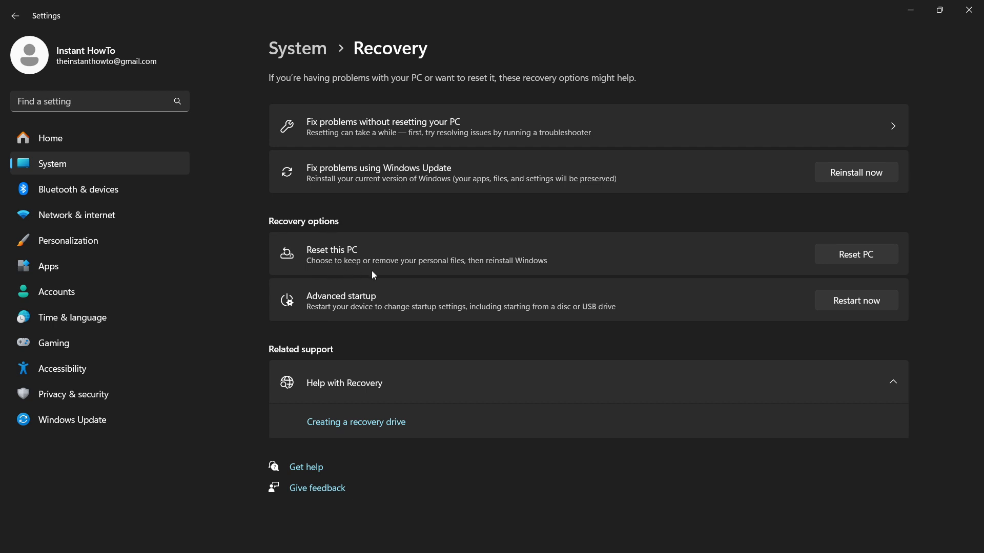
mouse_move(537, 275)
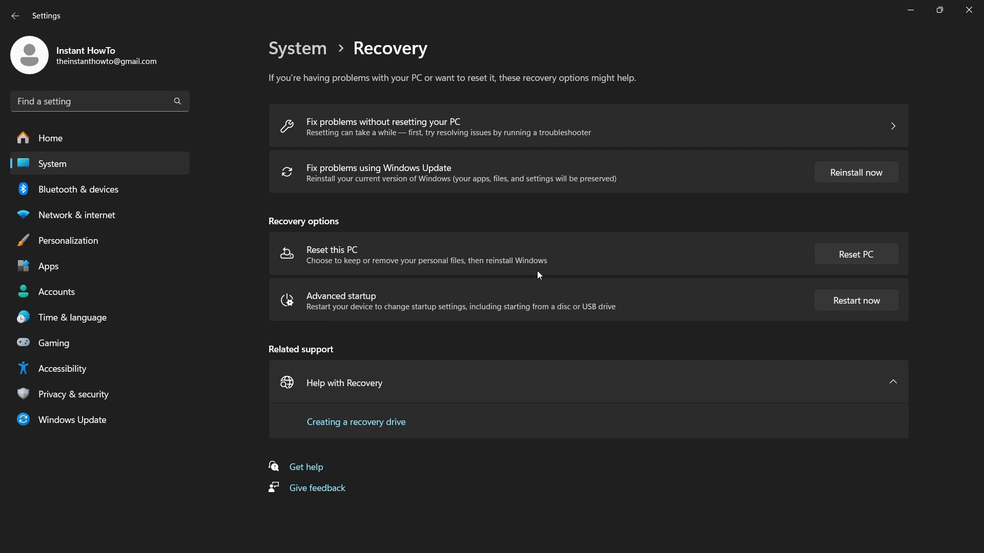
mouse_move(439, 271)
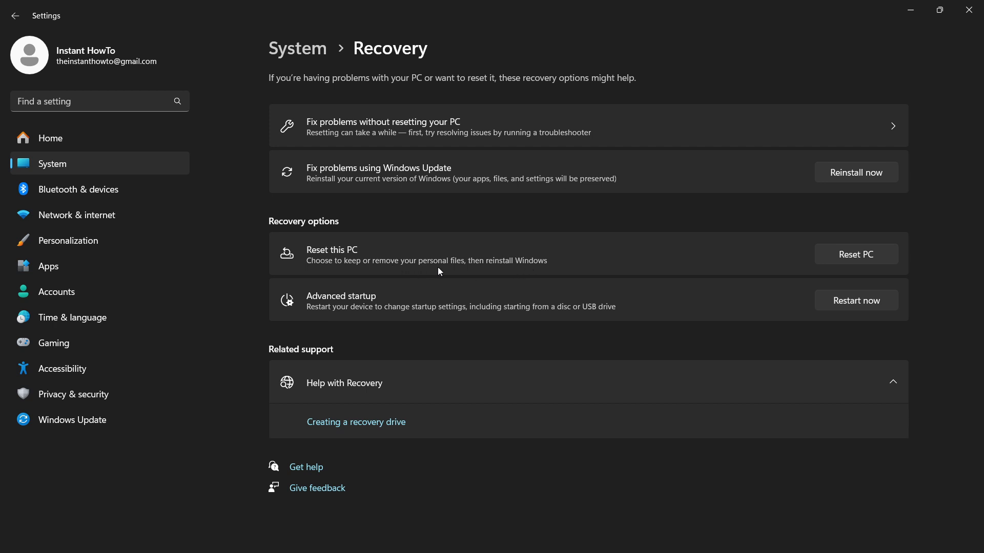
mouse_move(873, 263)
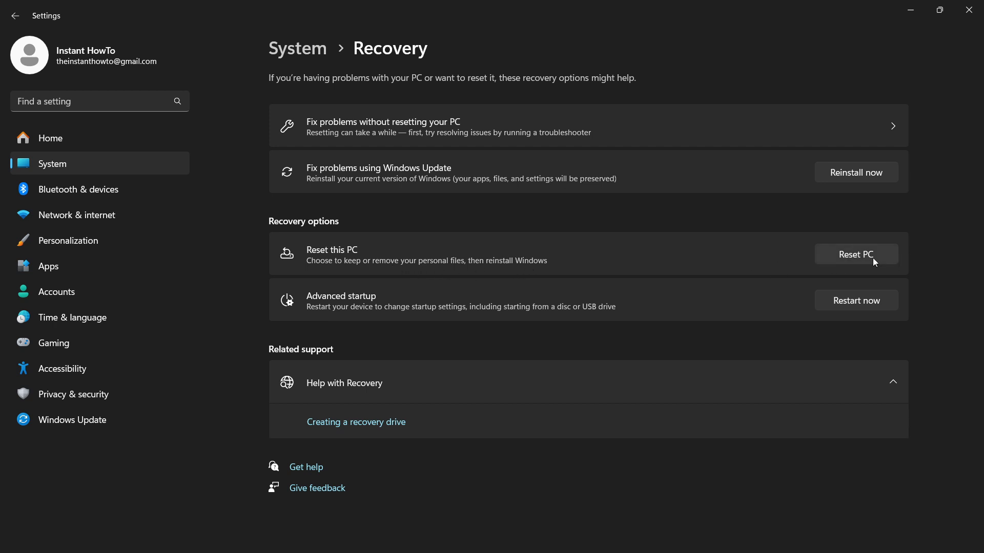
mouse_move(887, 255)
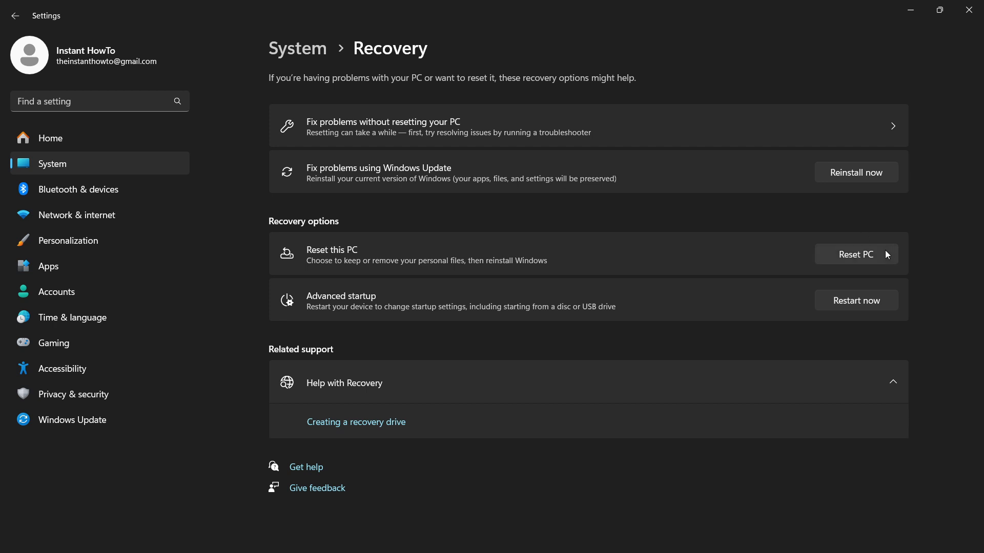
mouse_move(489, 268)
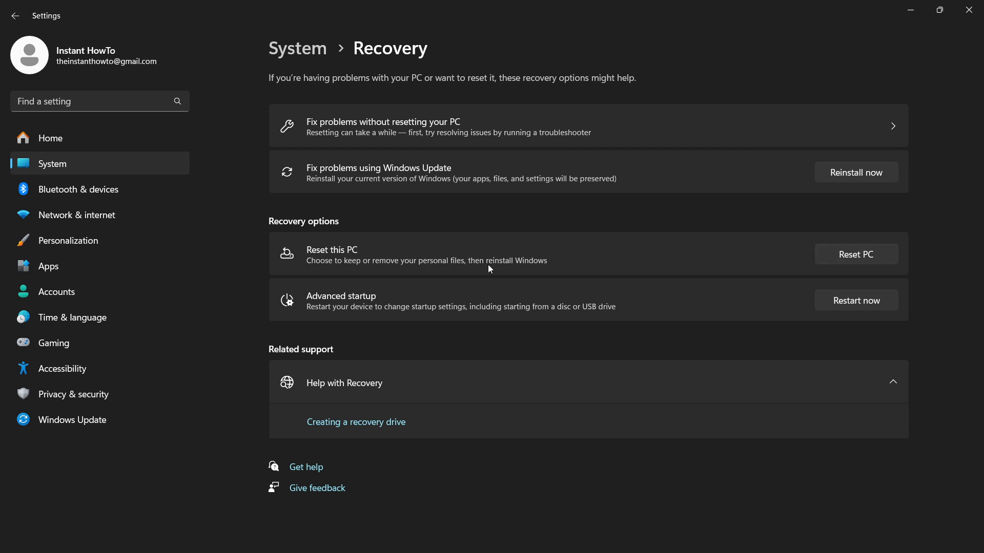
mouse_move(437, 277)
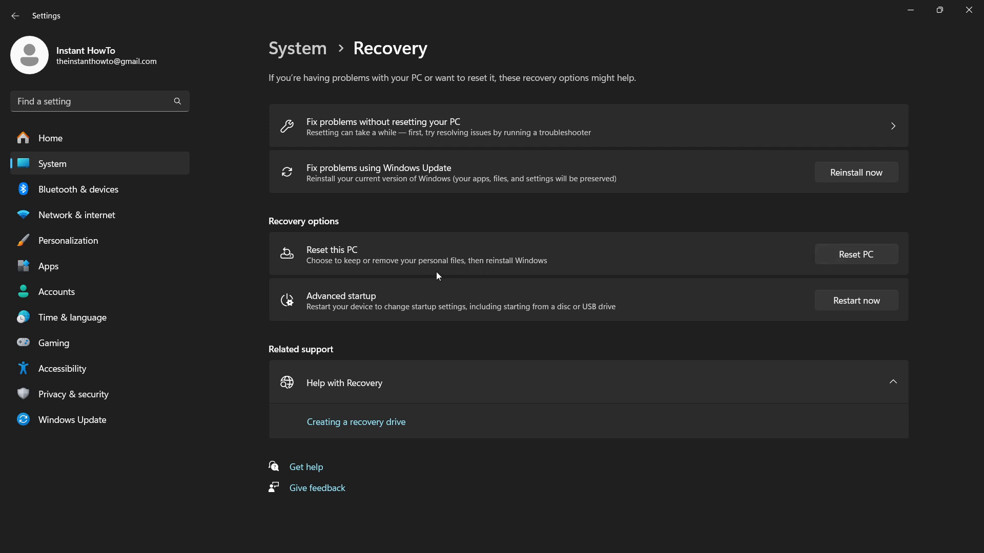
mouse_move(511, 254)
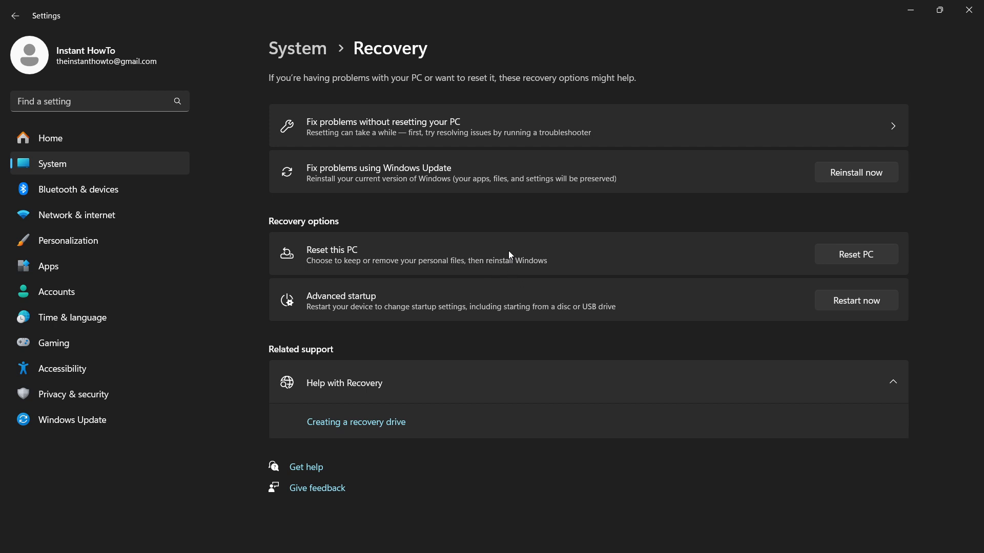
mouse_move(576, 253)
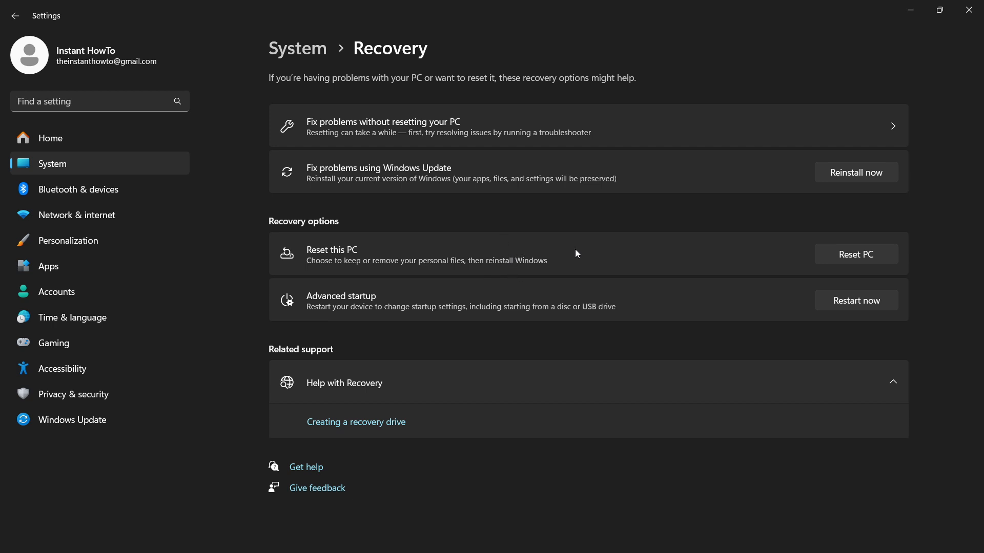
mouse_move(547, 240)
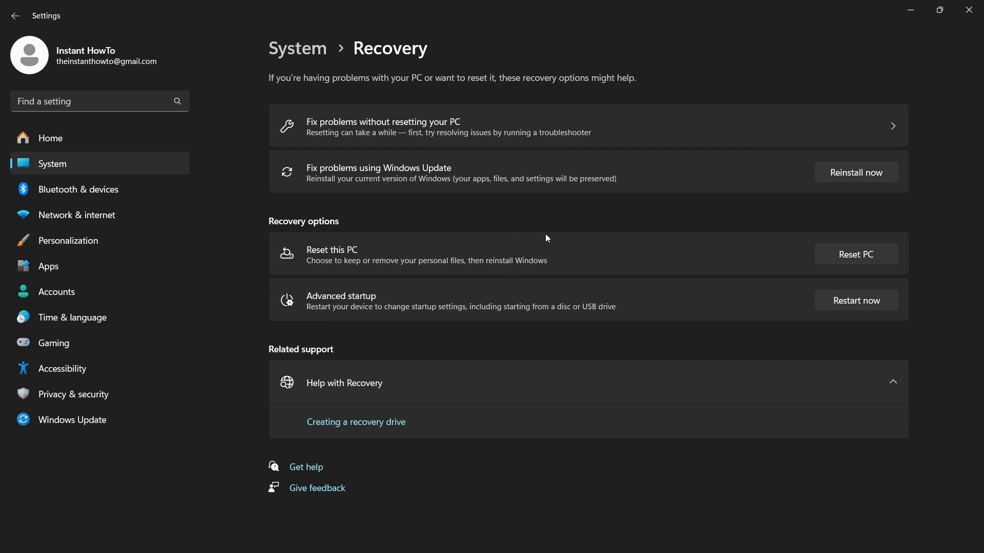